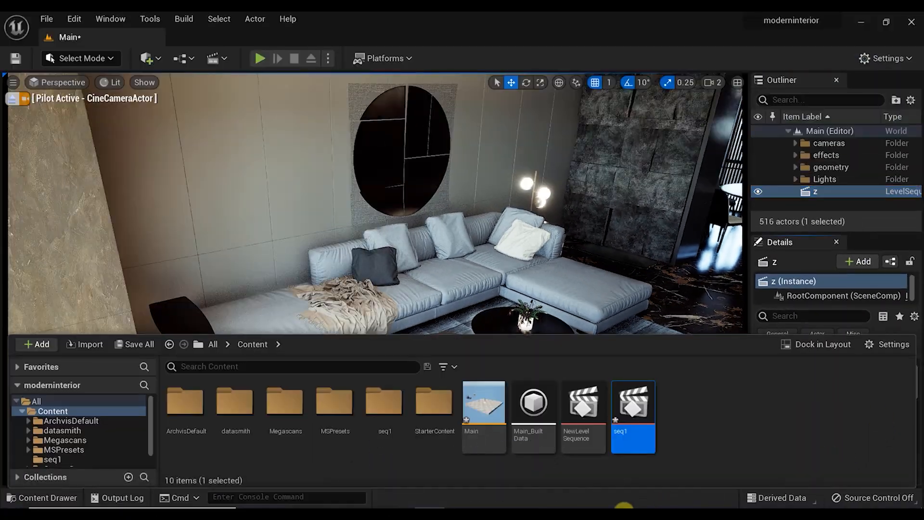
# Open seq1 in Sequencer and scrub the camera animation to the end and back to frame 0.
pyautogui.doubleClick(633, 403)
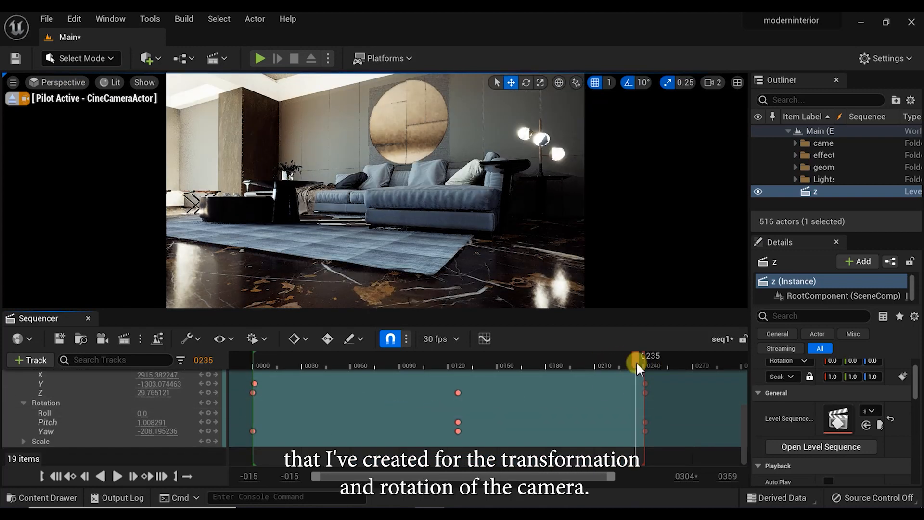
pyautogui.moveTo(642, 359); pyautogui.dragTo(255, 359)
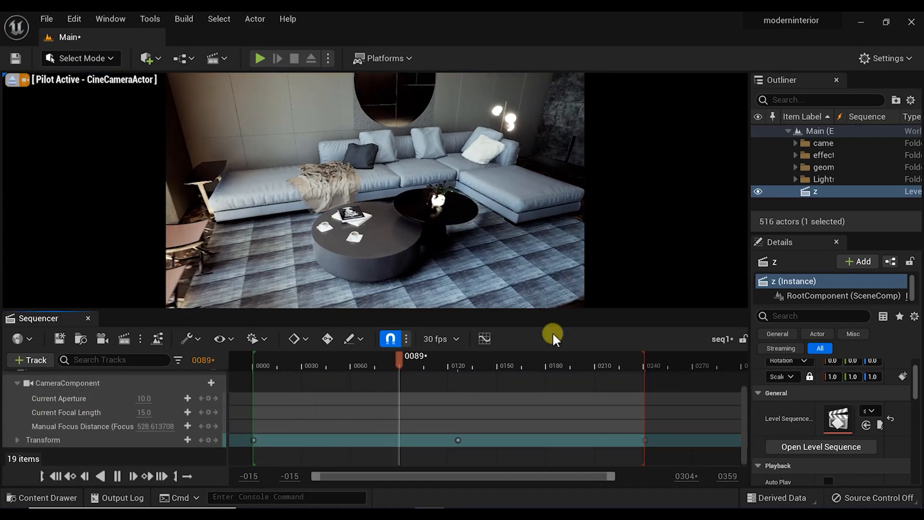
pyautogui.click(619, 366)
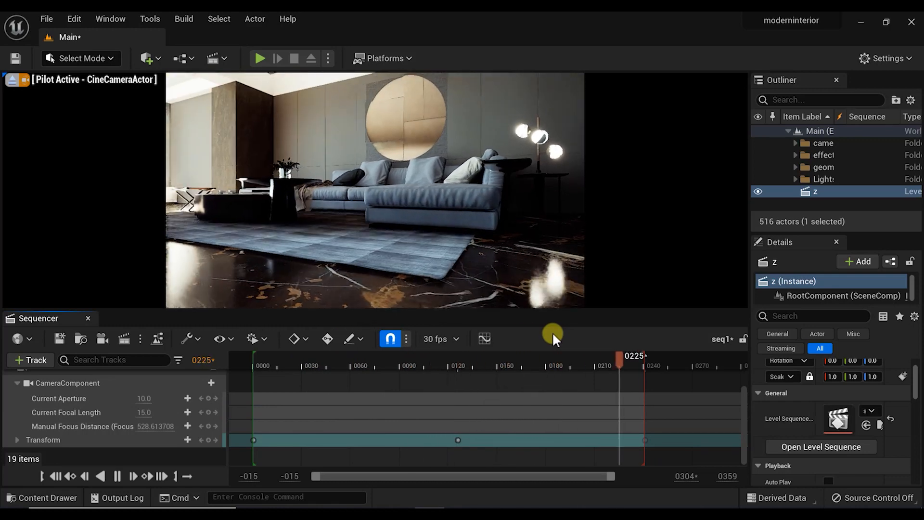
pyautogui.moveTo(619, 355); pyautogui.dragTo(253, 355)
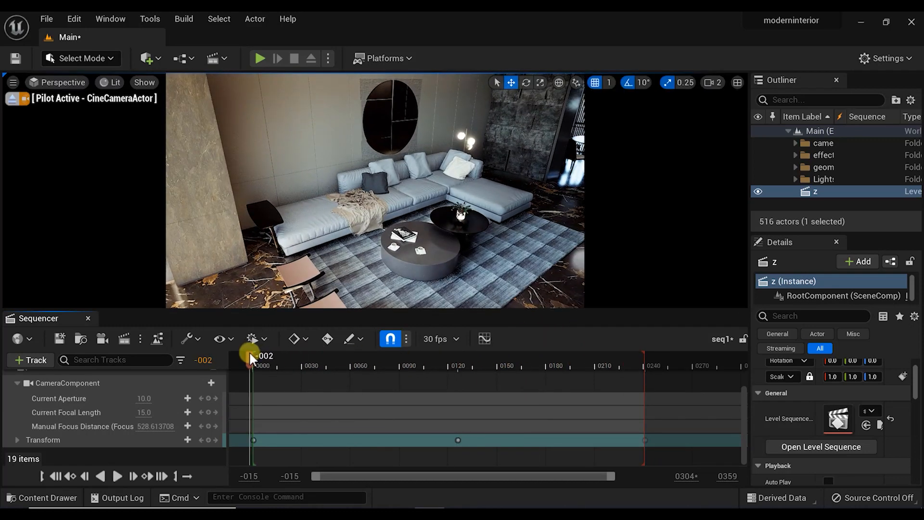
pyautogui.moveTo(252, 355); pyautogui.dragTo(283, 361)
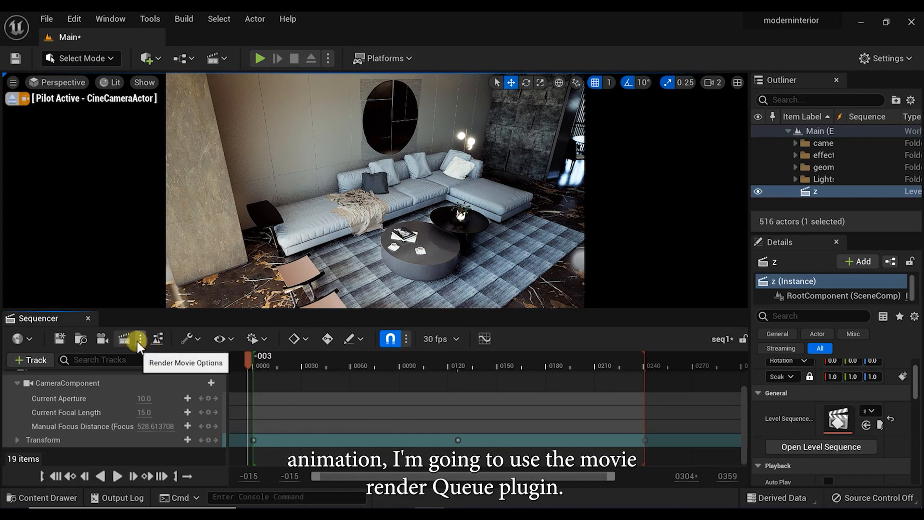
# Bring up the Movie Render Queue from Window > Cinematics with seq1 as a job.
pyautogui.click(138, 339)
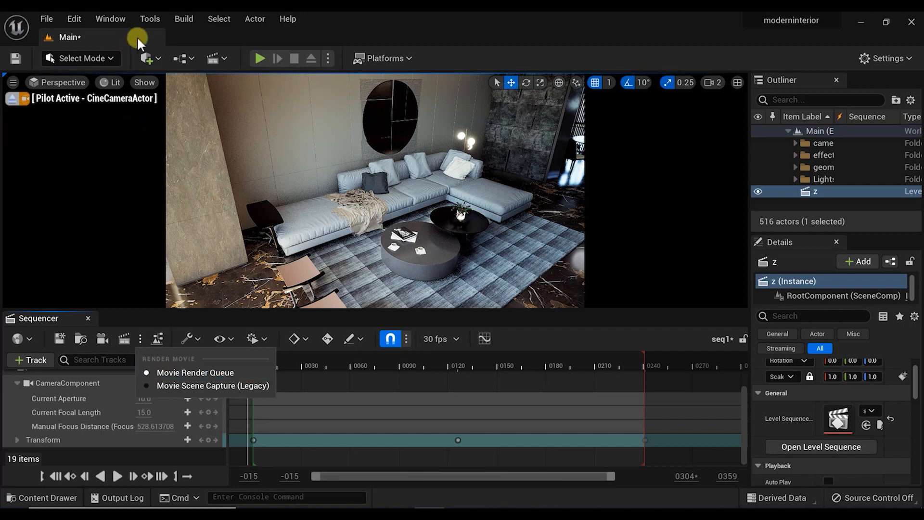
pyautogui.click(110, 19)
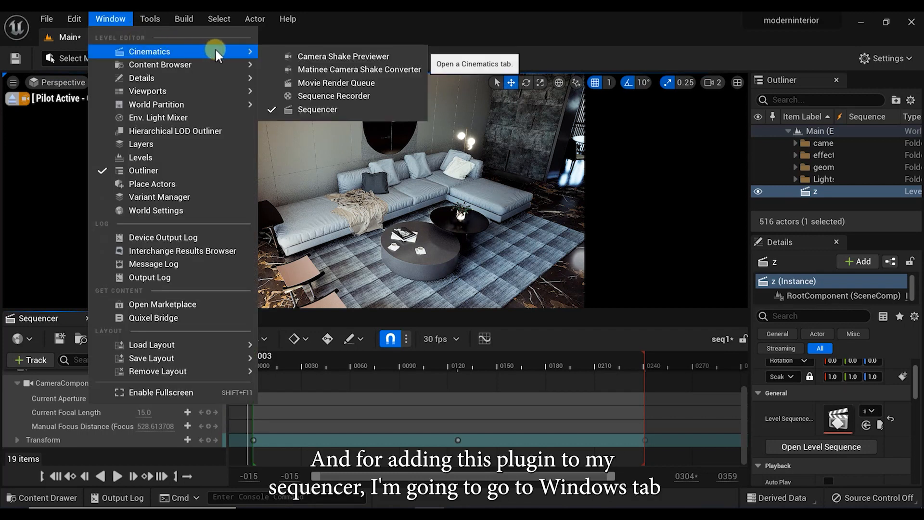
pyautogui.moveTo(323, 83)
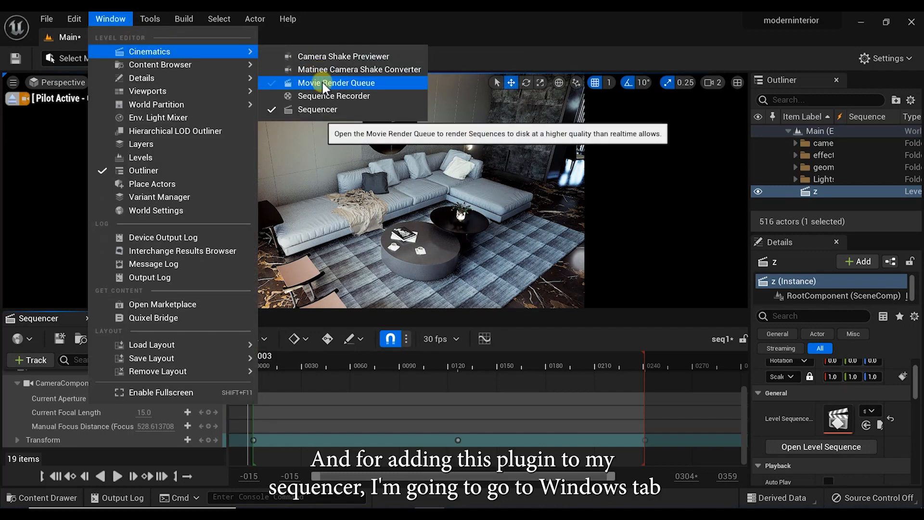
pyautogui.click(339, 83)
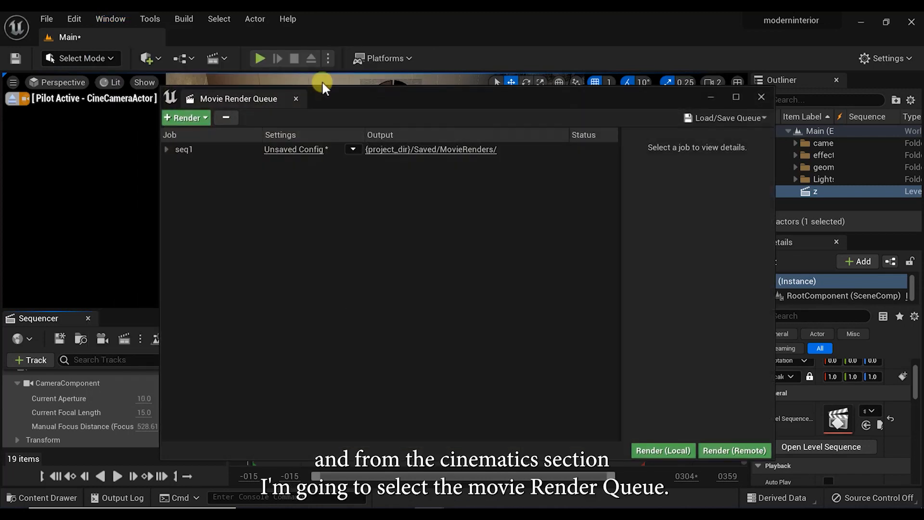
pyautogui.moveTo(763, 97)
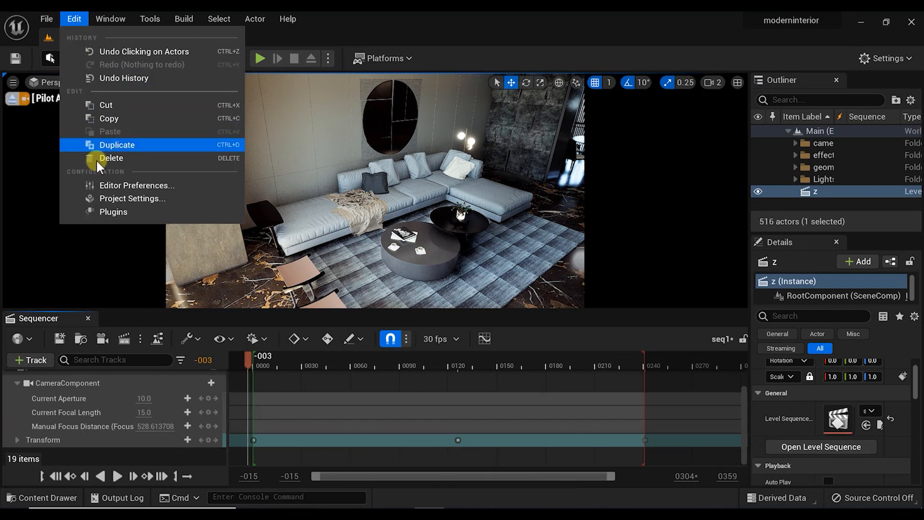
pyautogui.moveTo(114, 212)
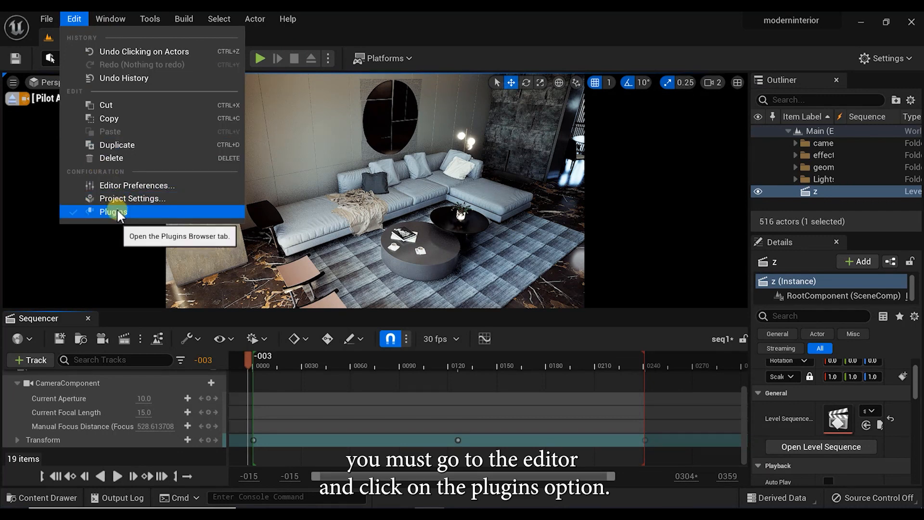
# Search the Plugins browser for 'mo' and enable the Movie Render Queue plugin.
pyautogui.click(113, 212)
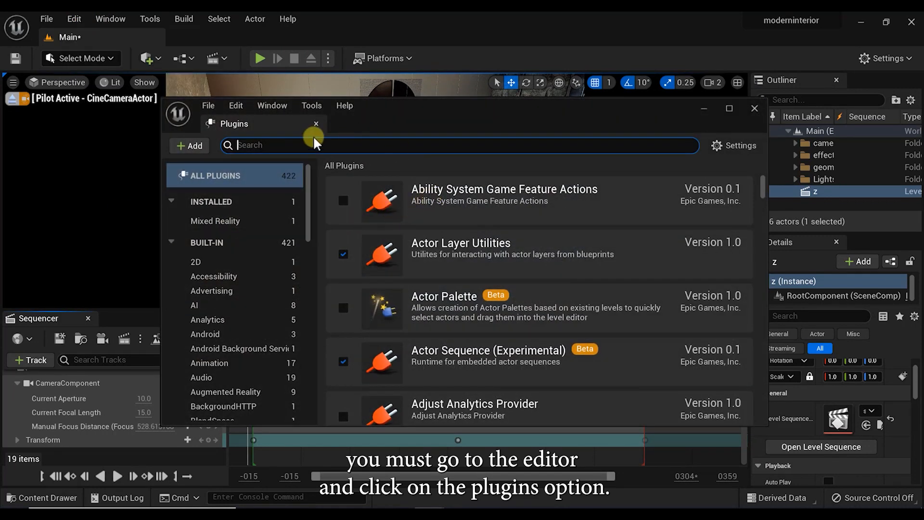
pyautogui.write('movie render')
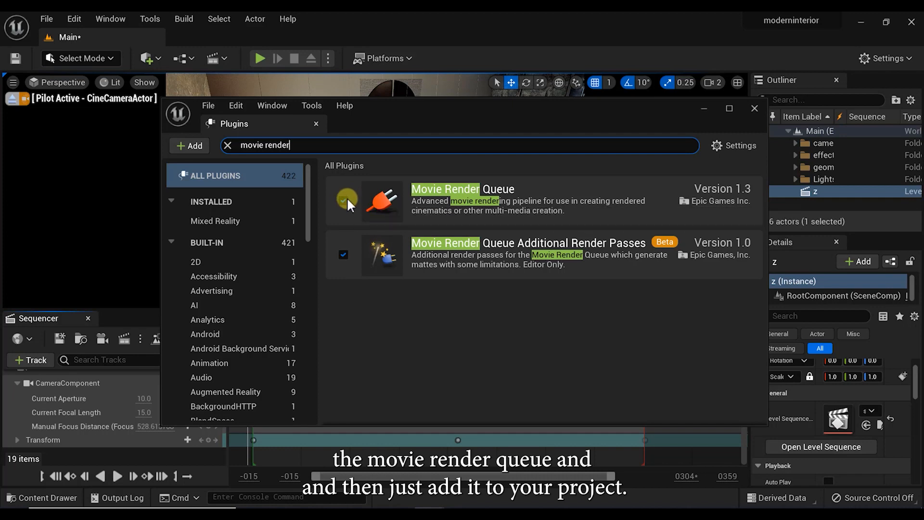
pyautogui.click(342, 200)
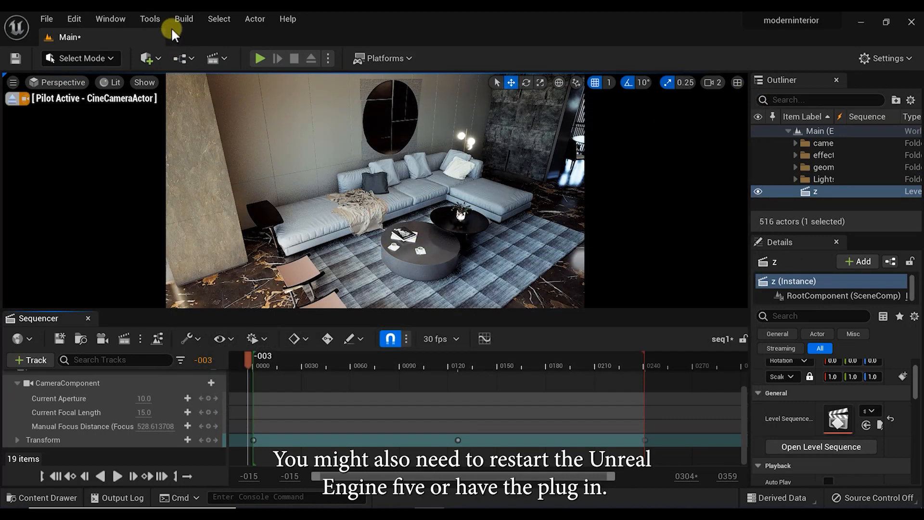
# Reopen the Movie Render Queue and add seq1 as a render job.
pyautogui.click(110, 19)
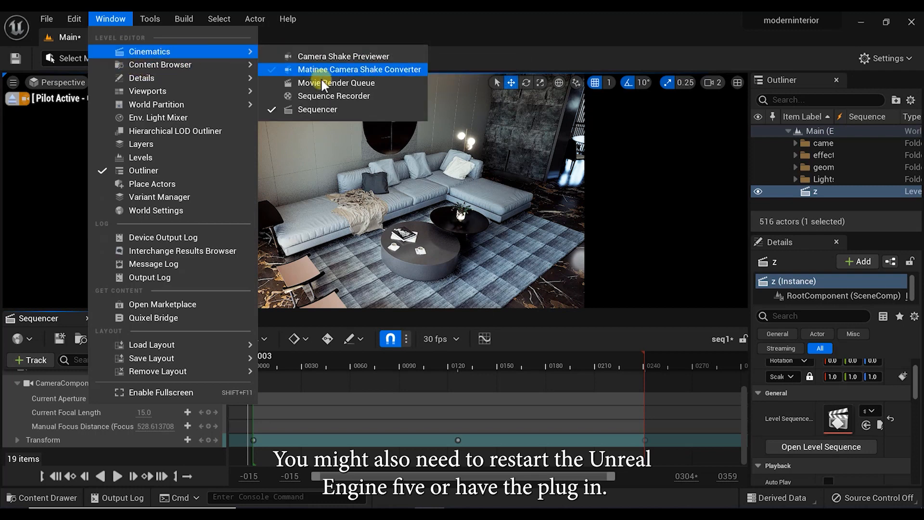
pyautogui.click(337, 83)
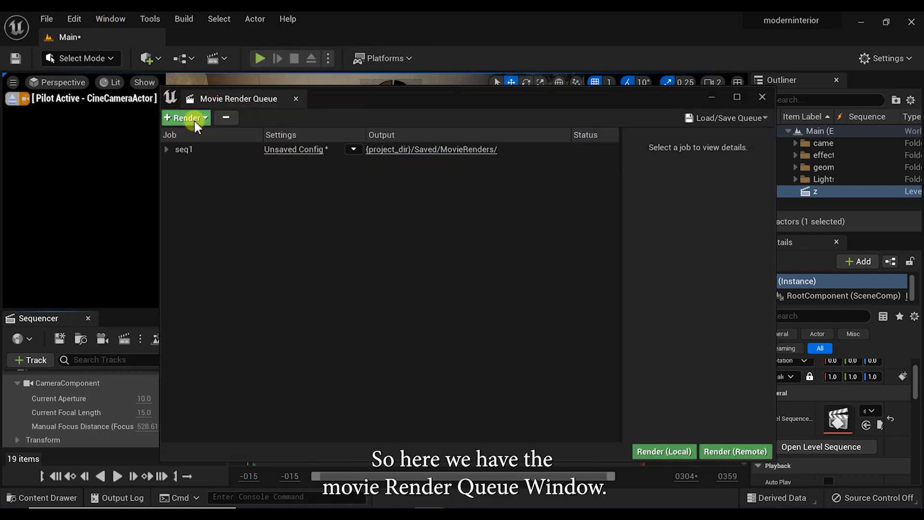
pyautogui.click(186, 118)
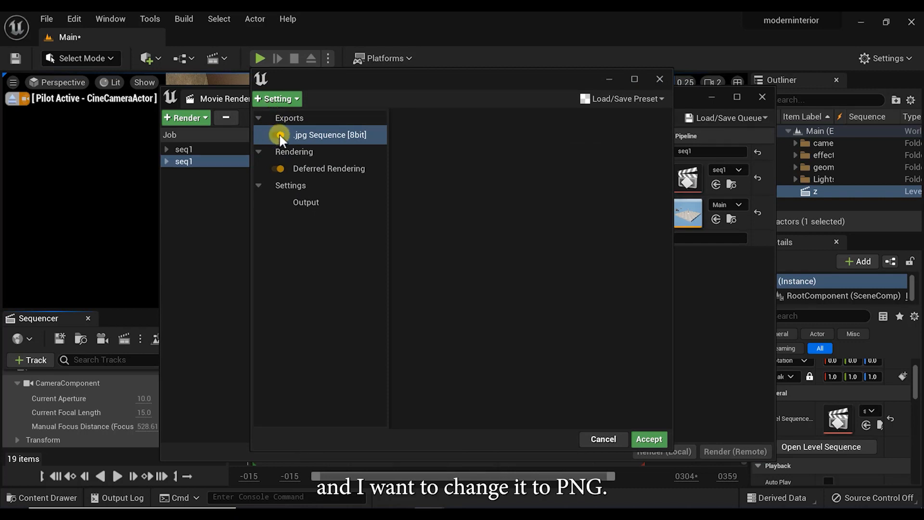
# Show the + Setting list of extra render settings for the seq1 job.
pyautogui.click(277, 98)
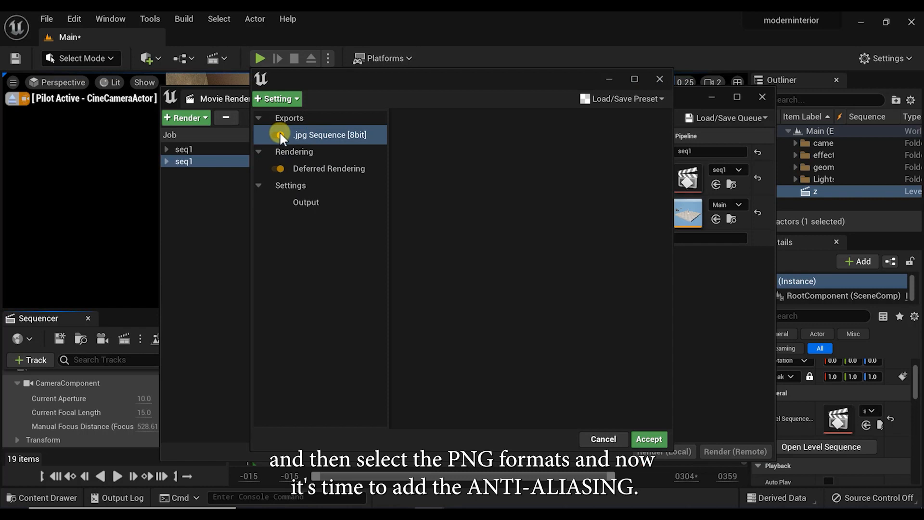
pyautogui.click(277, 98)
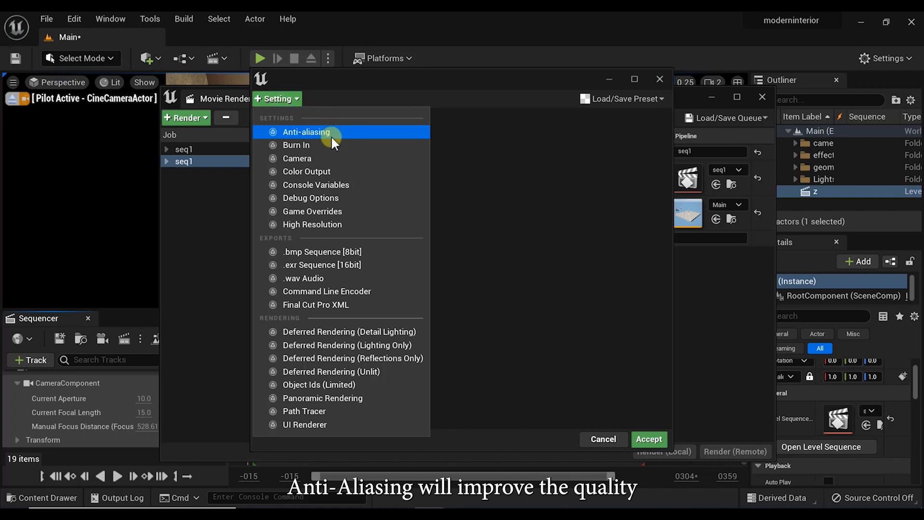
pyautogui.moveTo(306, 132)
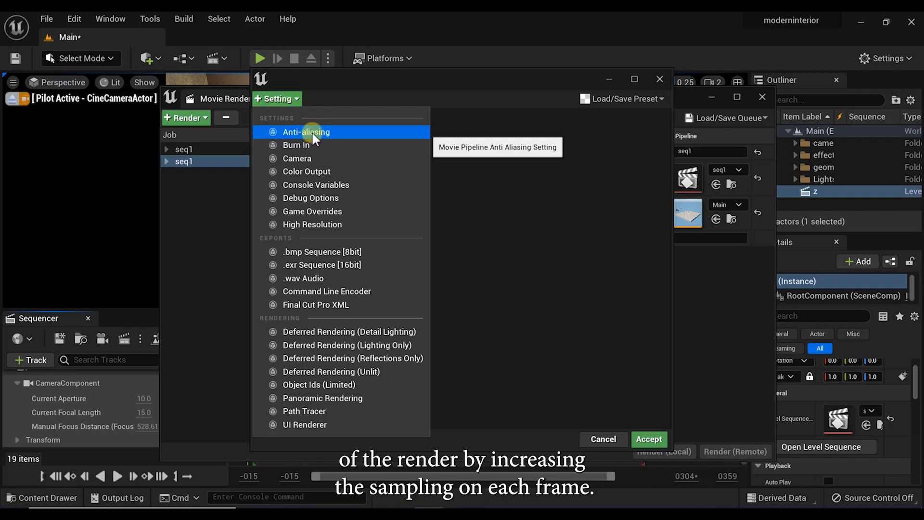
pyautogui.moveTo(312, 135)
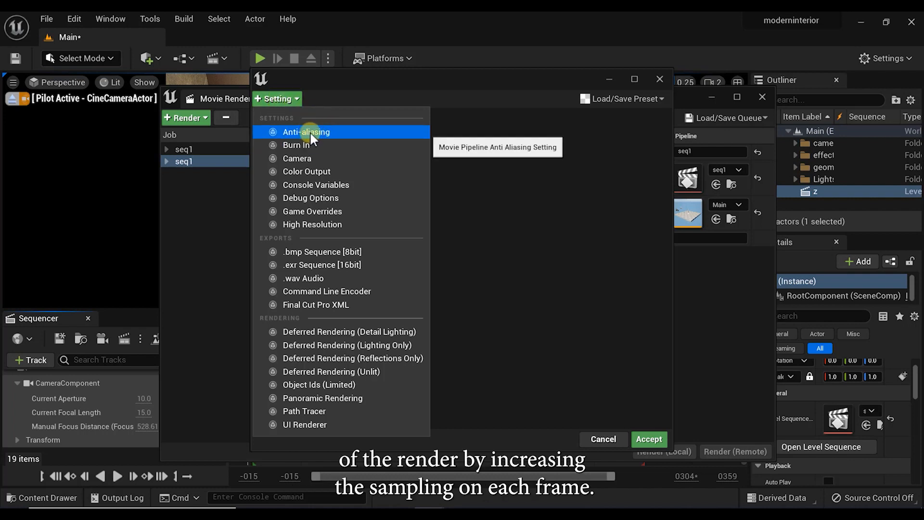
# Add Anti-aliasing to the job with a Temporal Sample Count of 64.
pyautogui.click(306, 132)
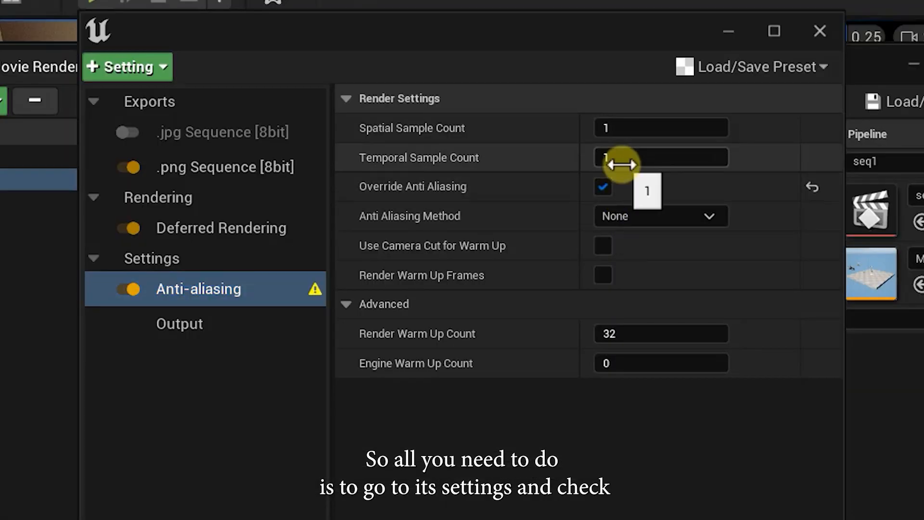
pyautogui.write('64')
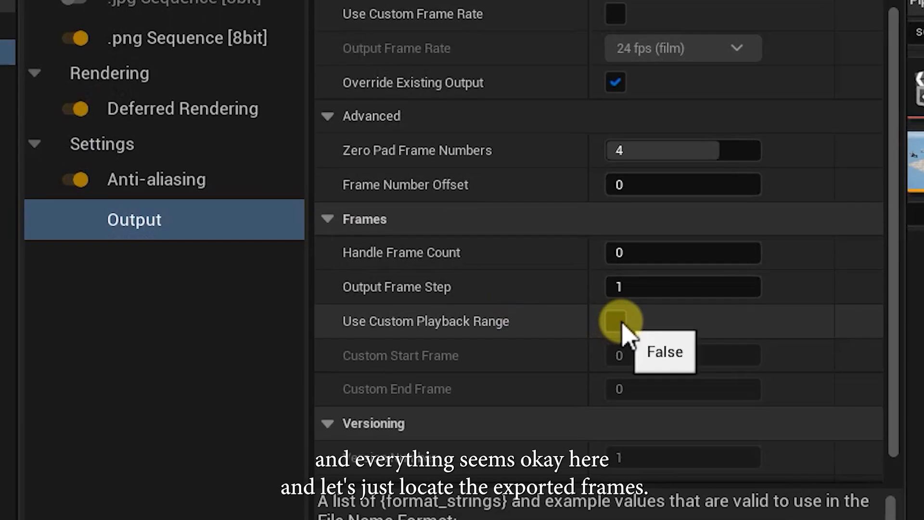
# Set a custom playback range of frames 1 to 240 and accept the settings.
pyautogui.click(615, 320)
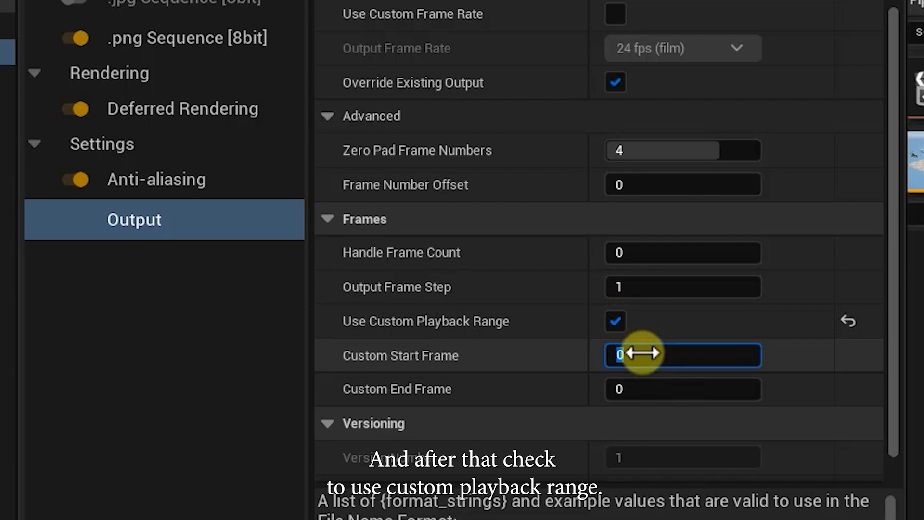
pyautogui.write('1')
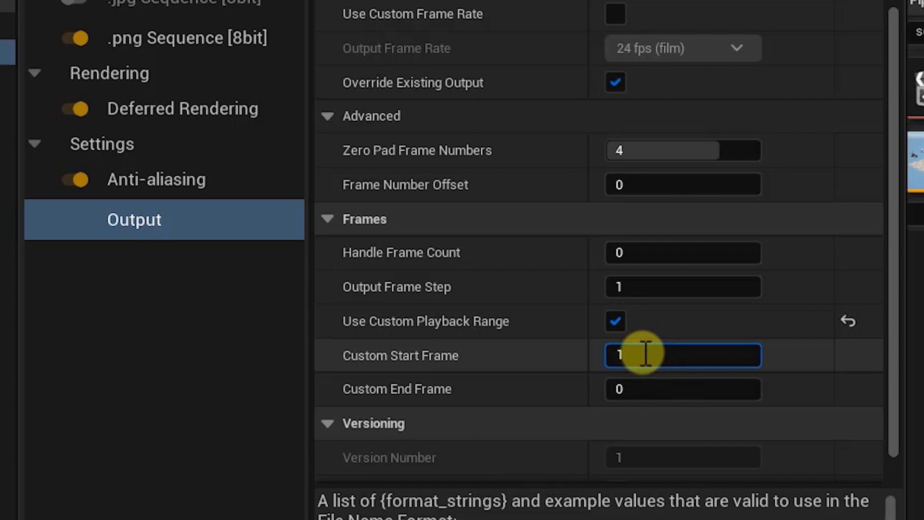
pyautogui.click(681, 388)
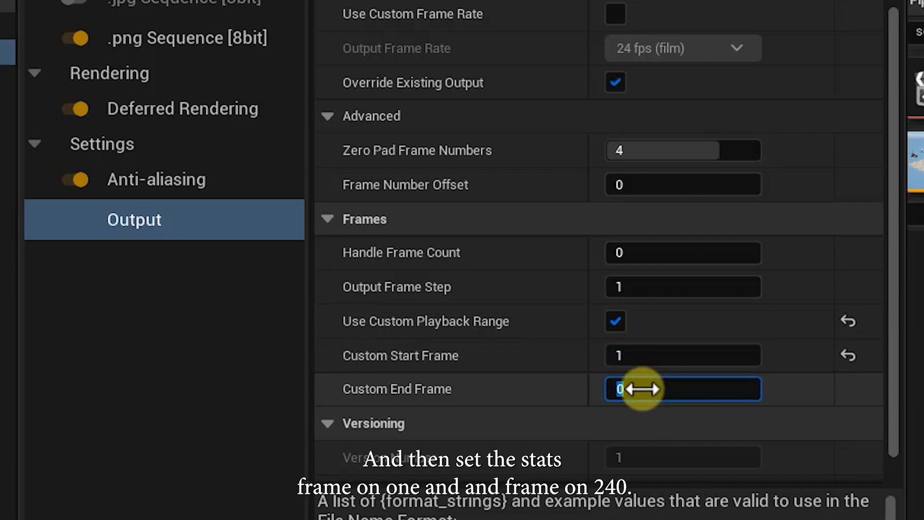
pyautogui.write('24')
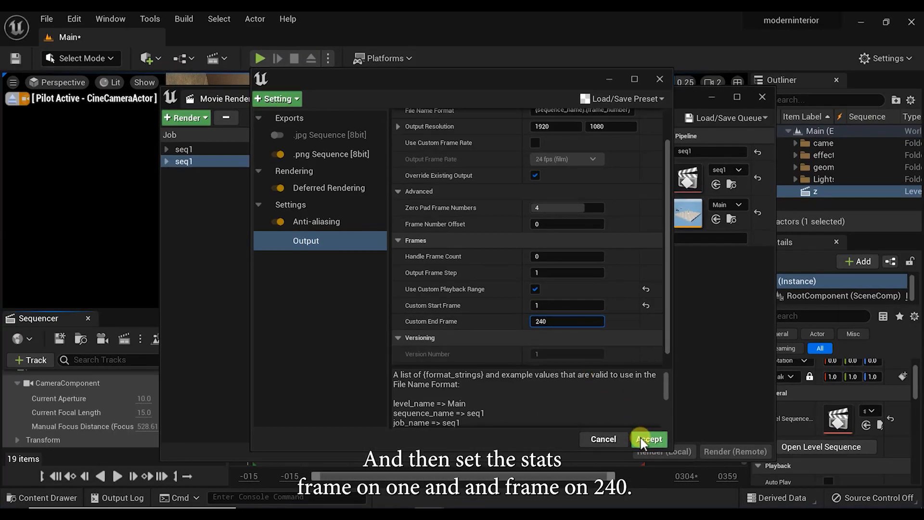
pyautogui.click(648, 439)
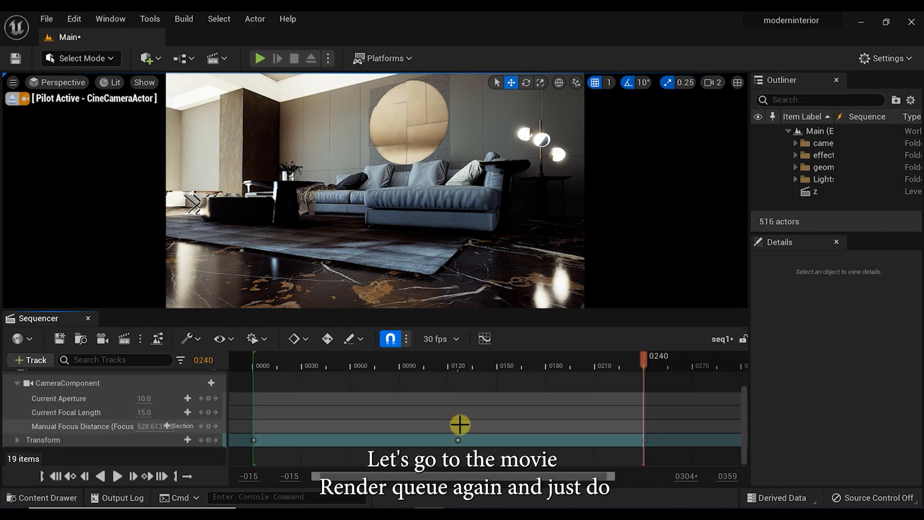
# Review the second seq1 job's config, accept it, and start Render (Local).
pyautogui.click(110, 19)
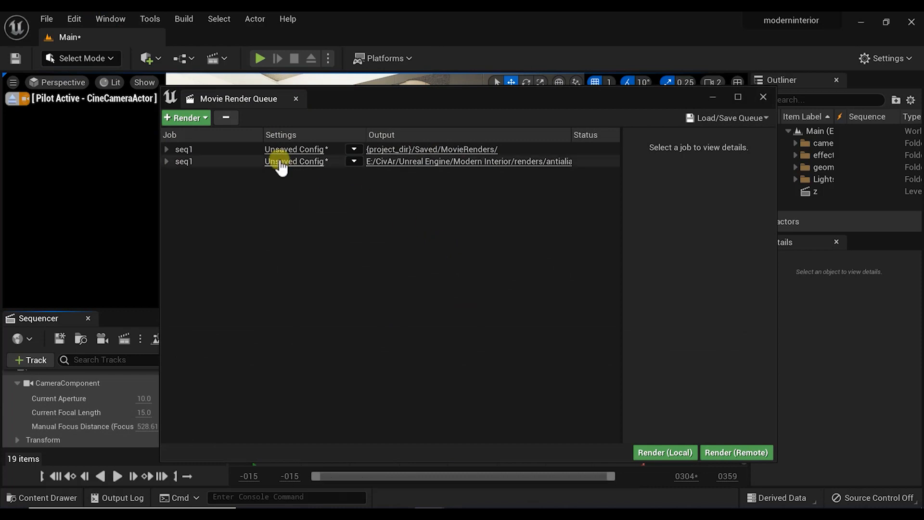
pyautogui.click(296, 161)
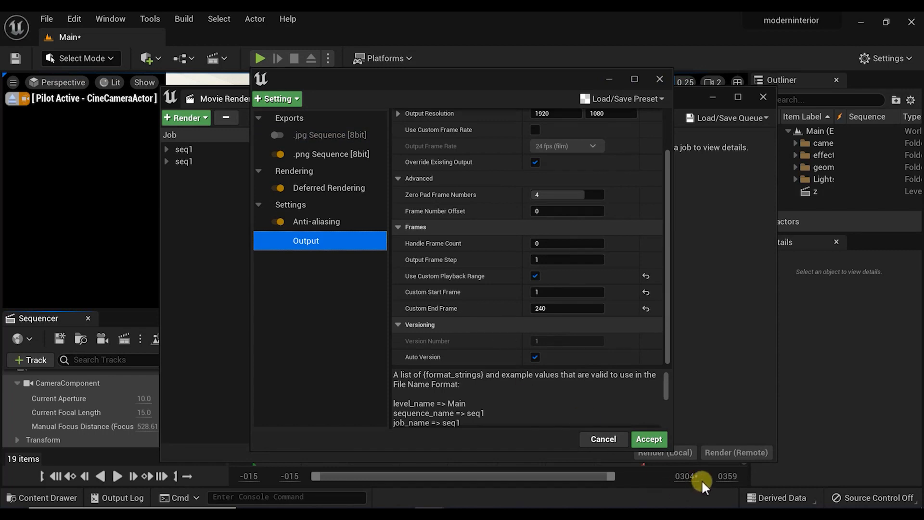
pyautogui.click(648, 439)
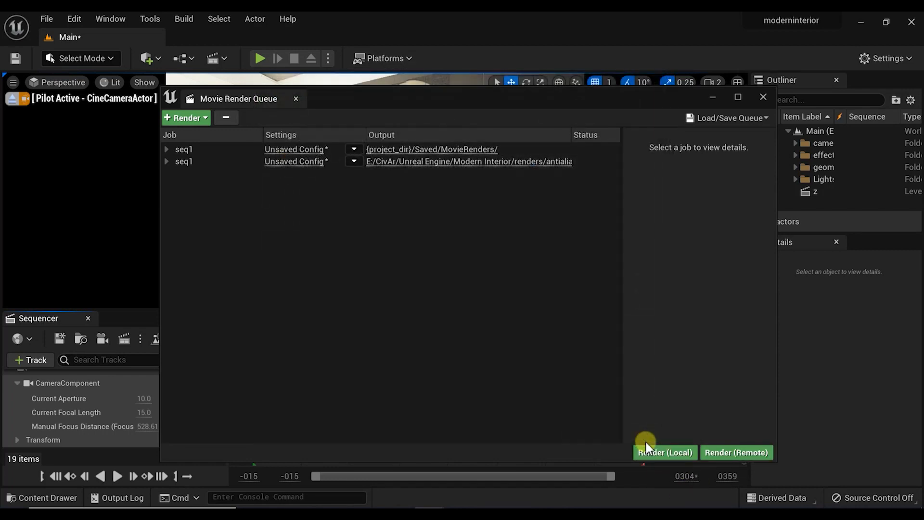
pyautogui.moveTo(665, 452)
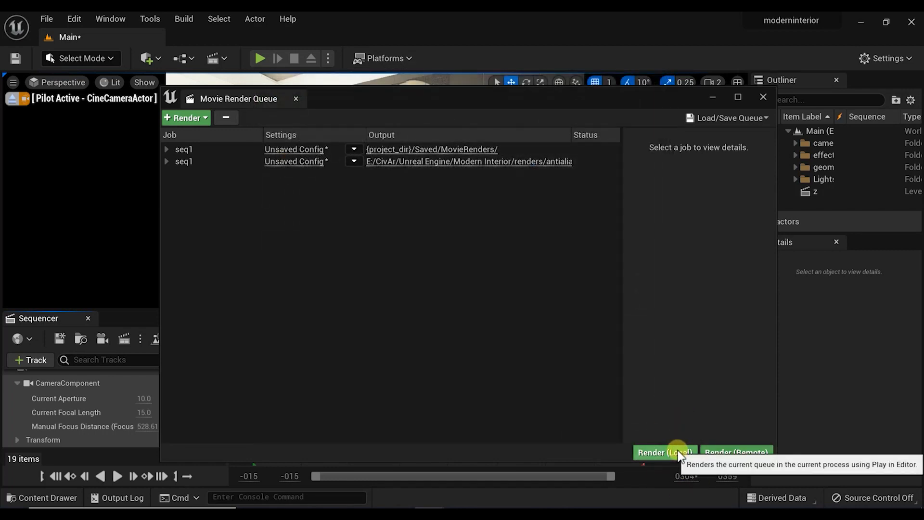
pyautogui.click(665, 453)
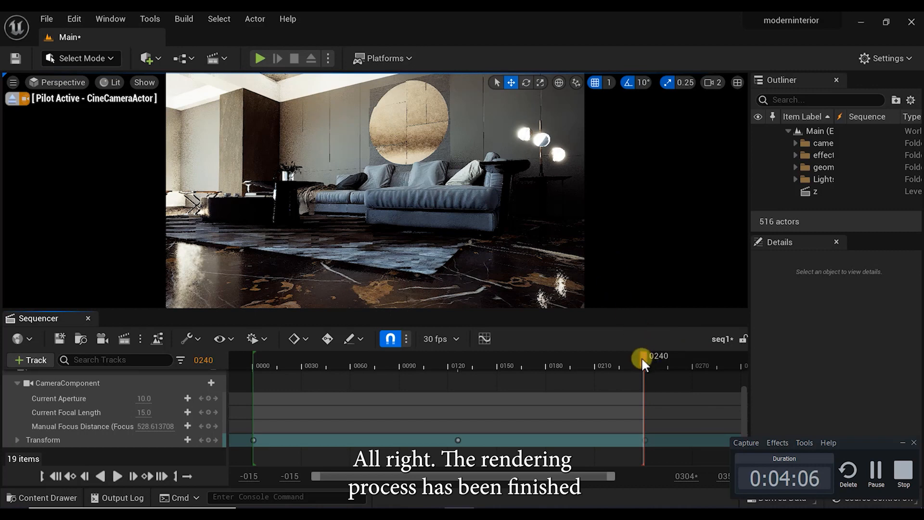
# Scrub the finished sequence and browse the rendered seq1 PNG frames in MovieRenders.
pyautogui.moveTo(642, 361); pyautogui.dragTo(630, 363)
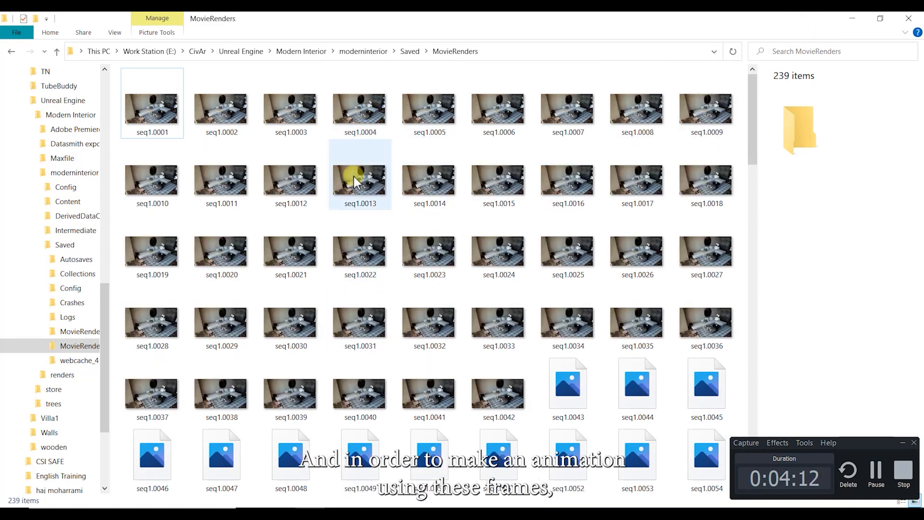
pyautogui.scroll(-3)
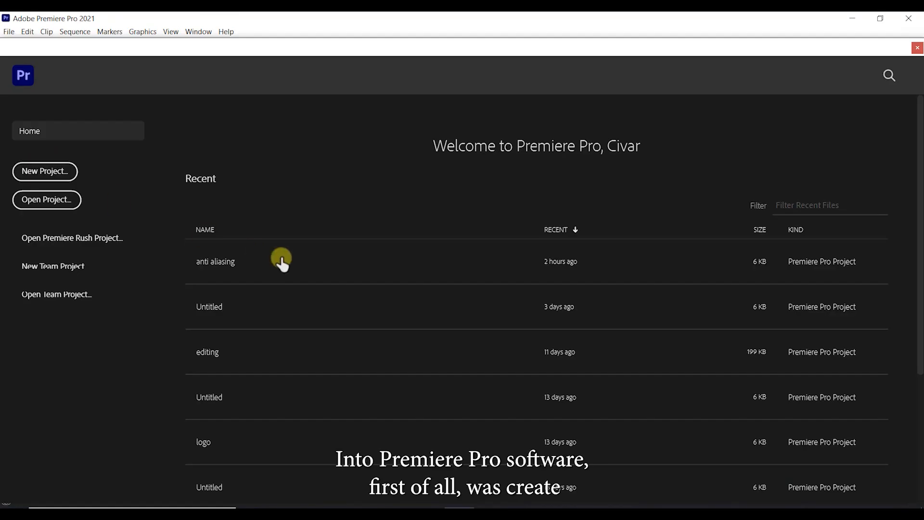
# Open the anti aliasing project and import seq1.0001 as an image sequence onto a timeline.
pyautogui.doubleClick(214, 261)
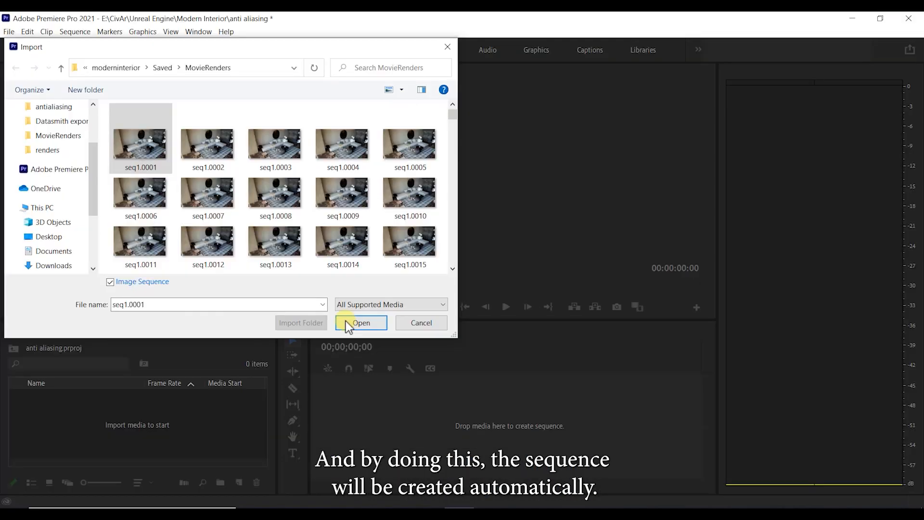
pyautogui.click(361, 322)
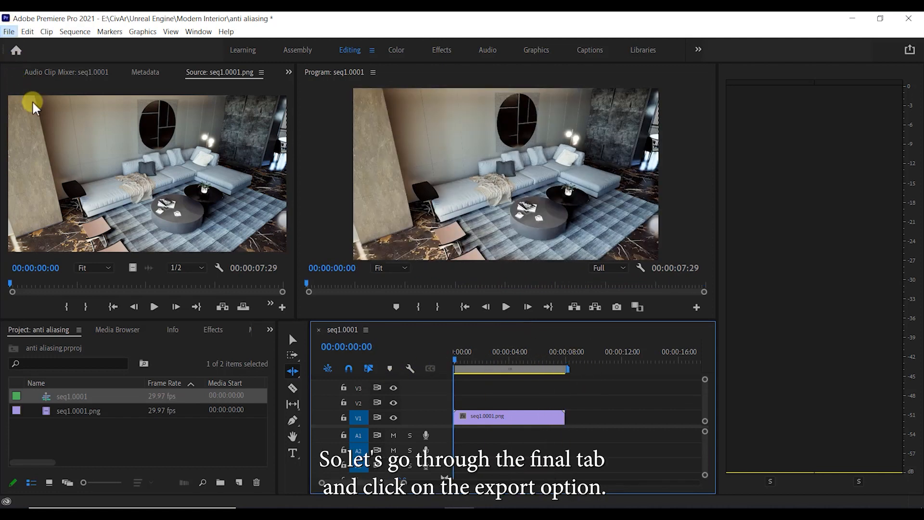
# Start a media export of seq1.0001 as H.264 with Source Range set to Entire Sequence.
pyautogui.click(9, 30)
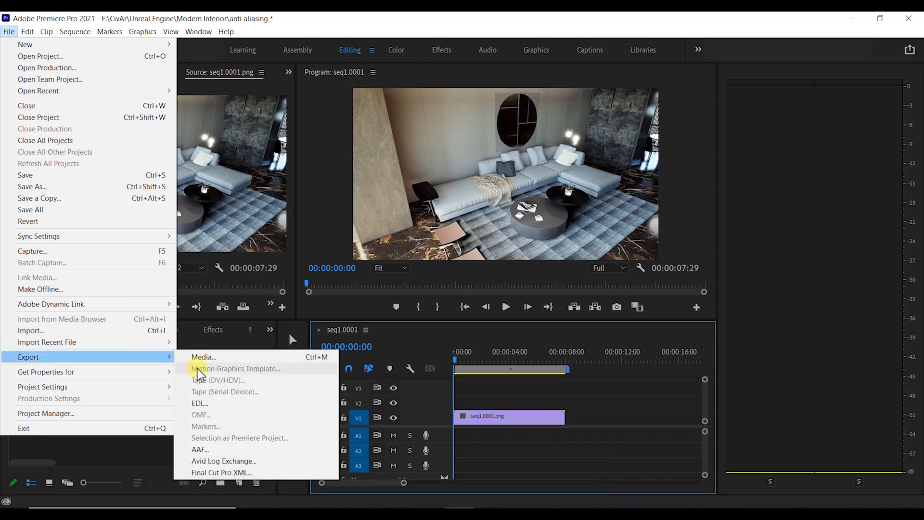
pyautogui.click(203, 356)
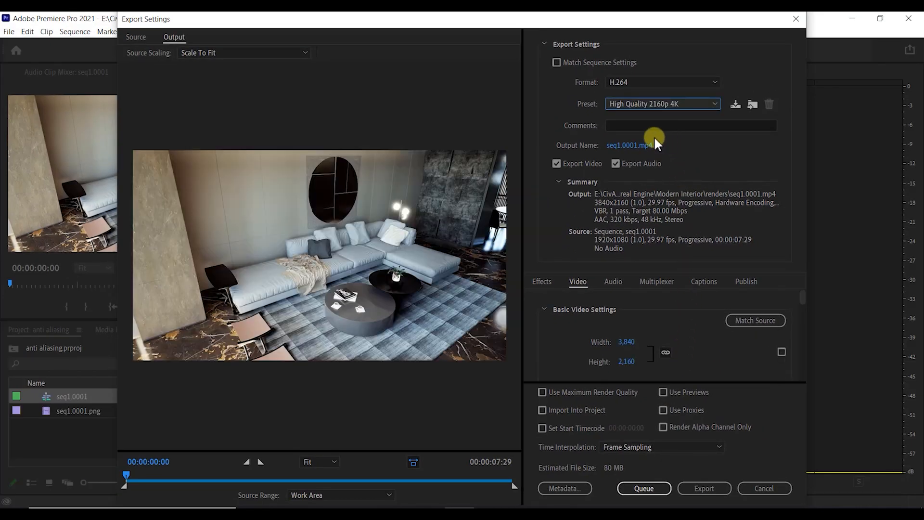
pyautogui.moveTo(642, 145)
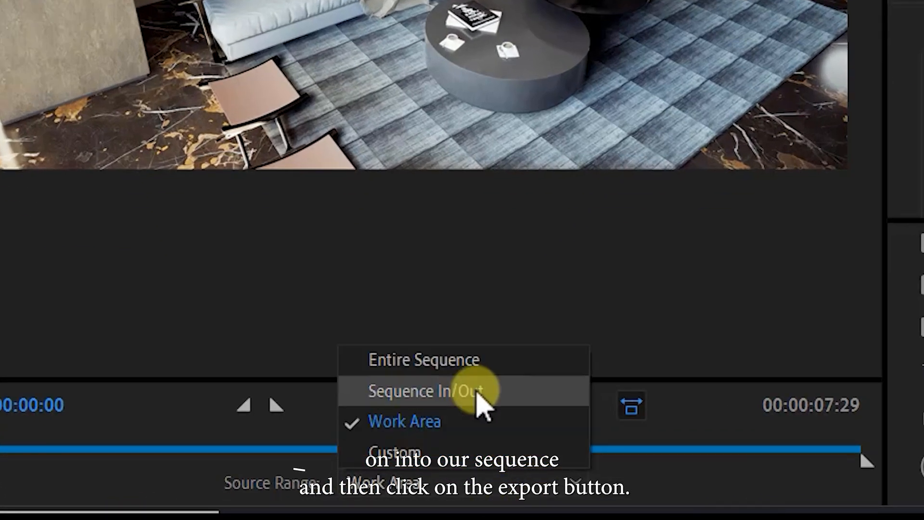
pyautogui.click(420, 390)
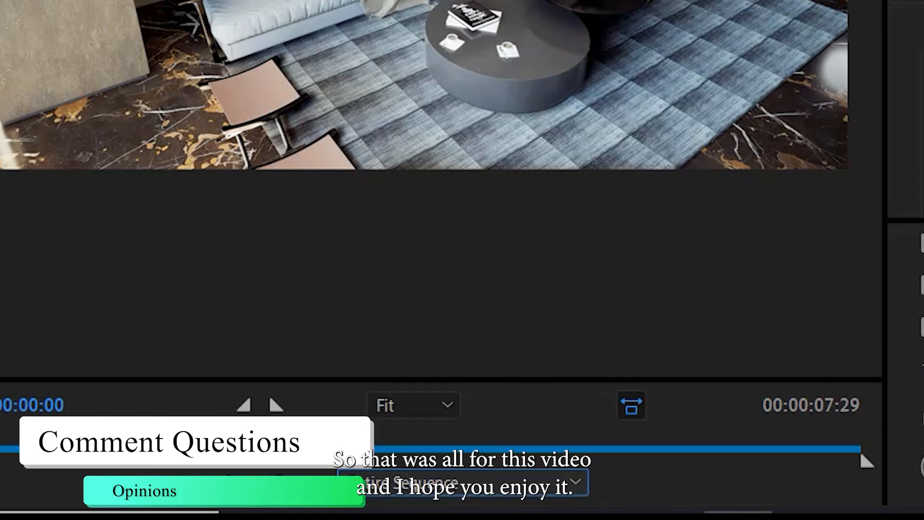